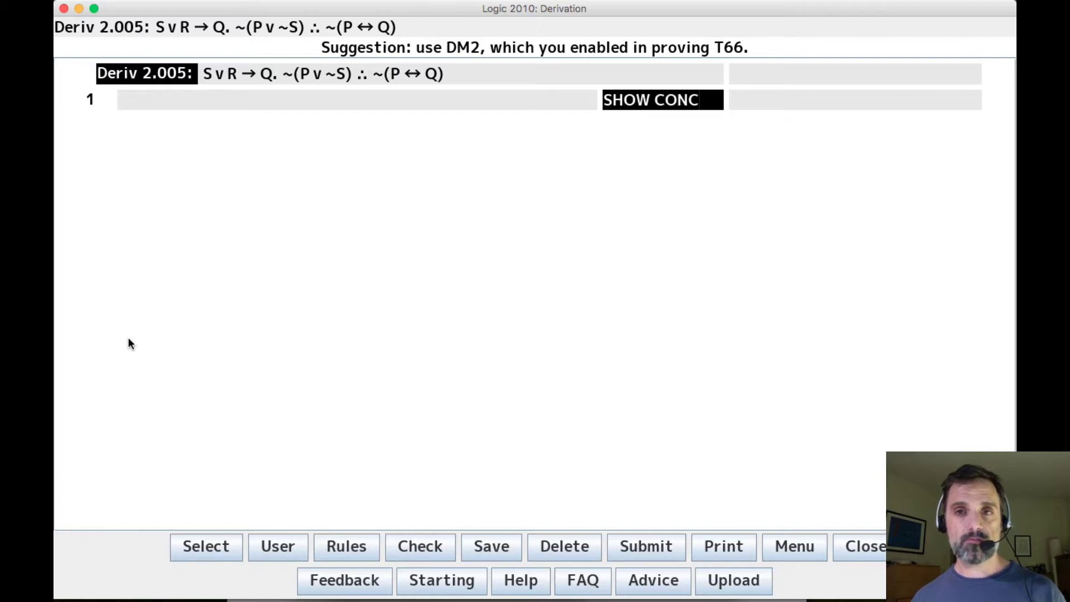
- Begin entering the conclusion Show ~(P↔Q) on line 1
{"action": "left_click", "coordinate": [648, 99]}
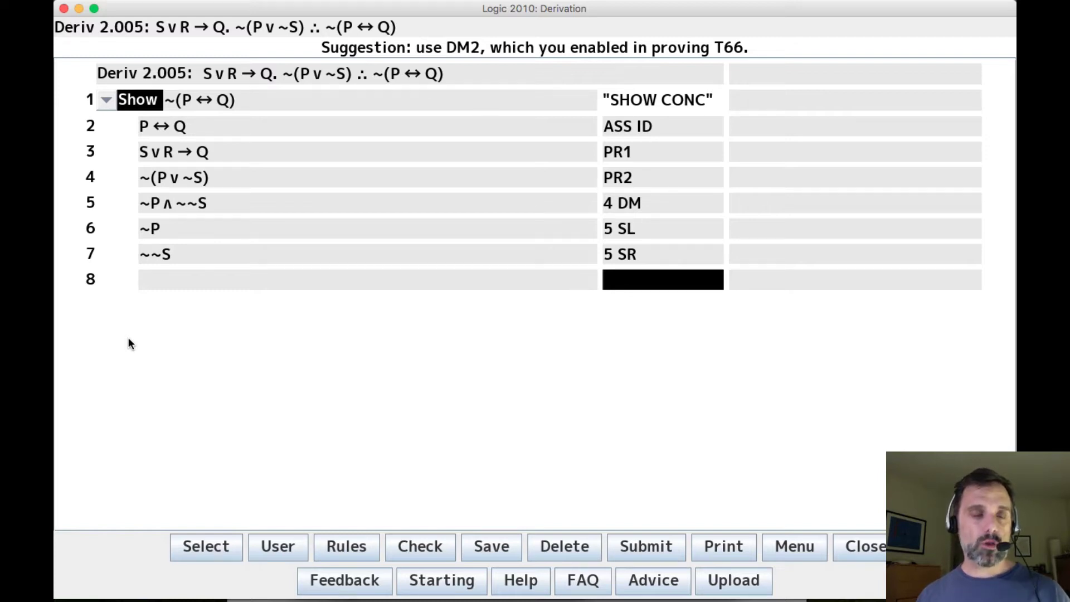
{"action": "left_click", "coordinate": [662, 228]}
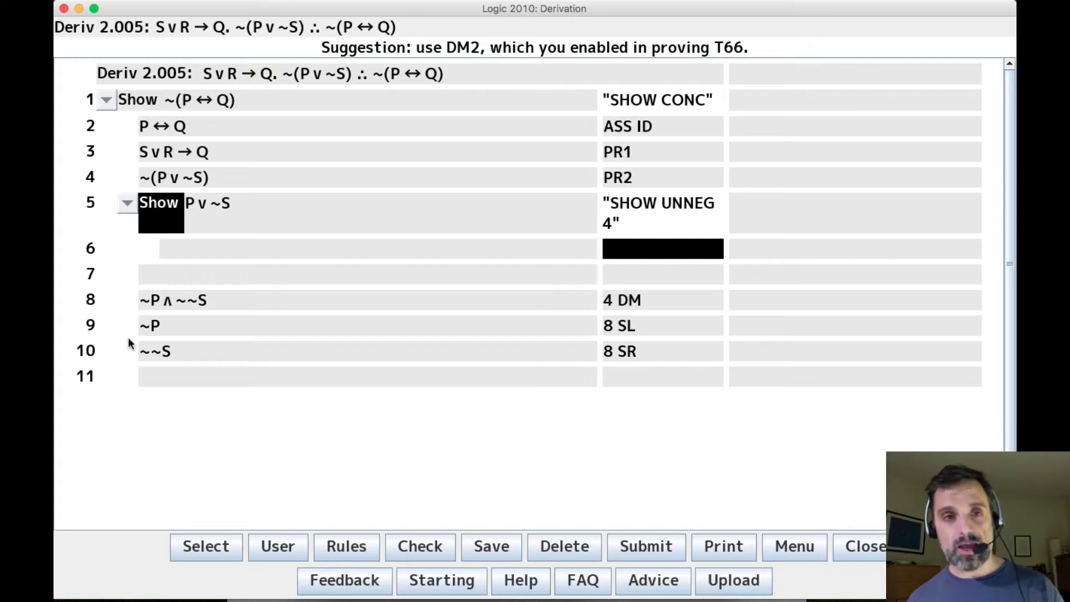
{"action": "type", "text": "ASS"}
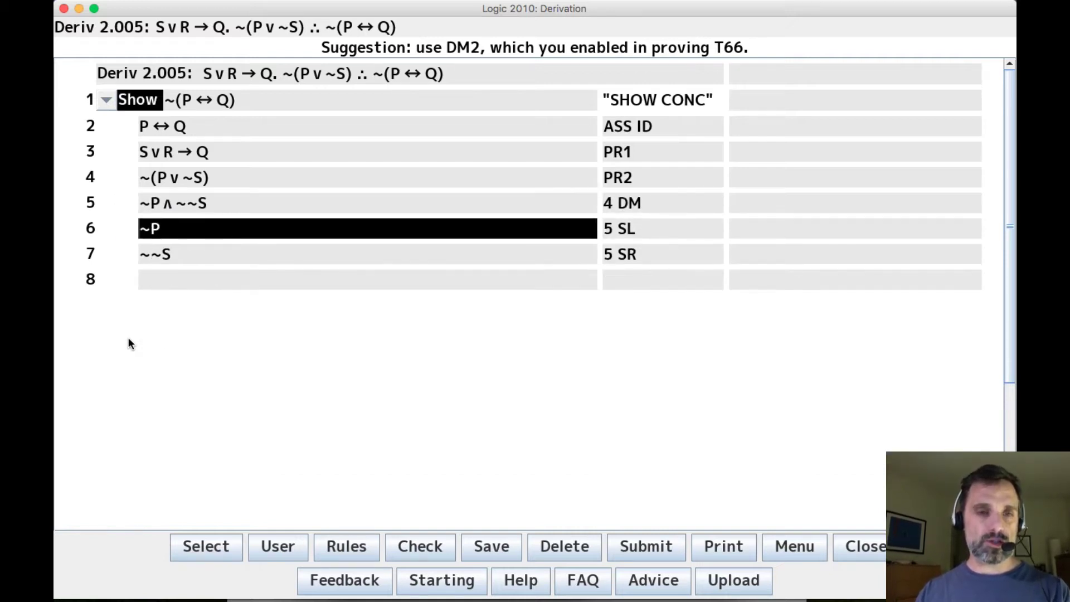
{"action": "left_click", "coordinate": [660, 279]}
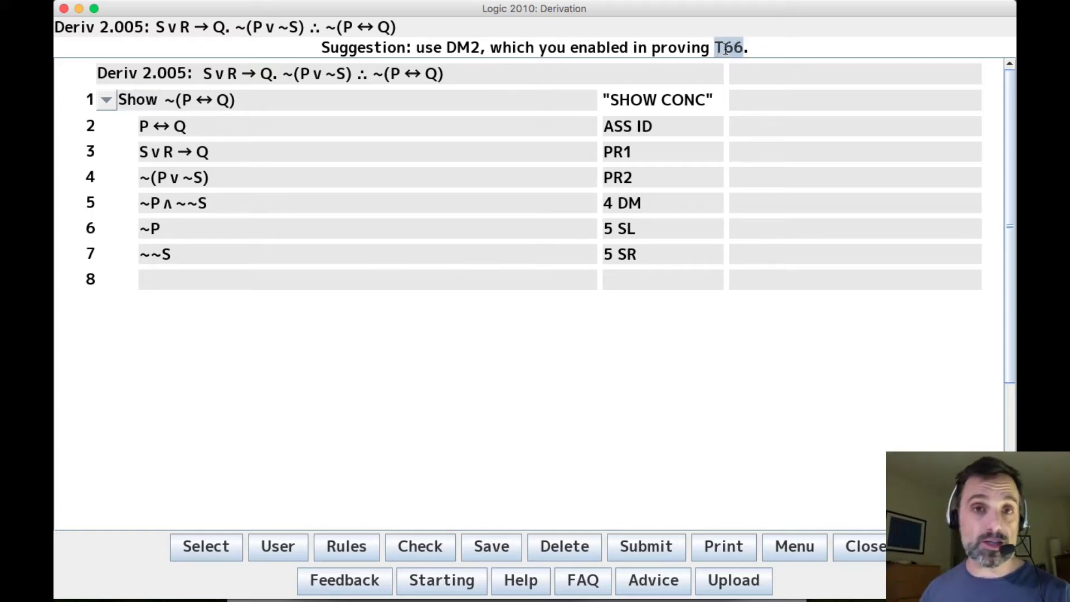
{"action": "left_click", "coordinate": [662, 279]}
{"action": "type", "text": "7 DNE"}
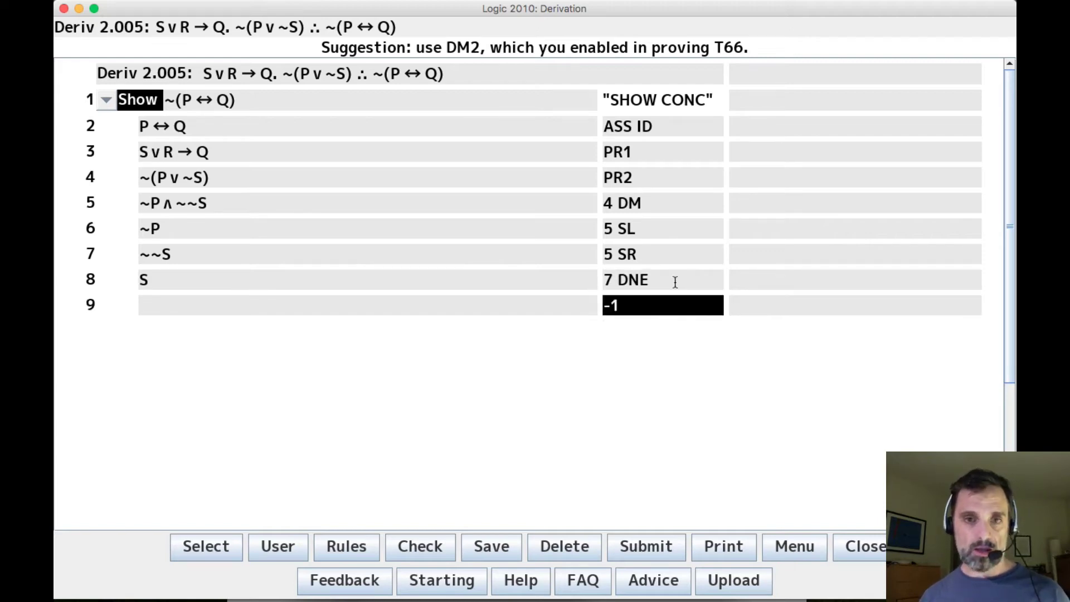
- Justify S∨R by ADDR from line 8, then Q by modus ponens with premise 3
{"action": "type", "text": "ADDR"}
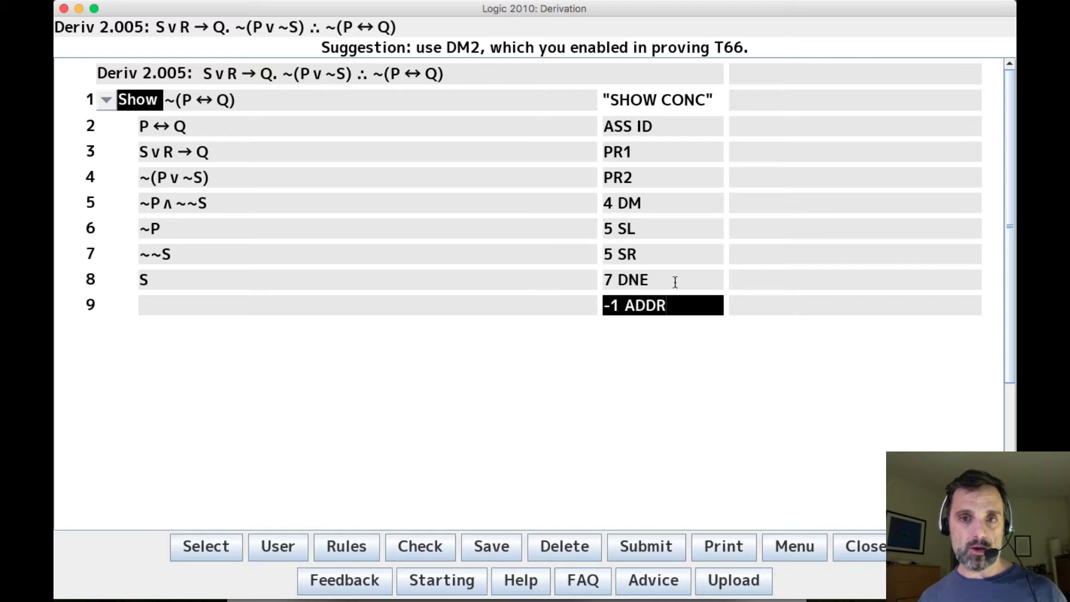
{"action": "type", "text": "/R"}
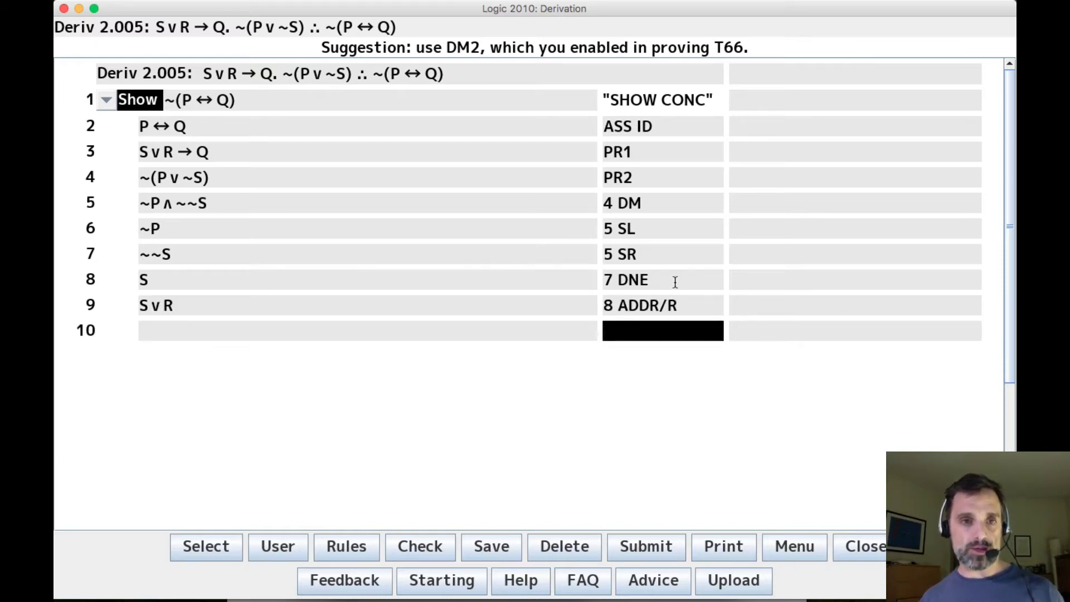
{"action": "type", "text": "-1 3 MP"}
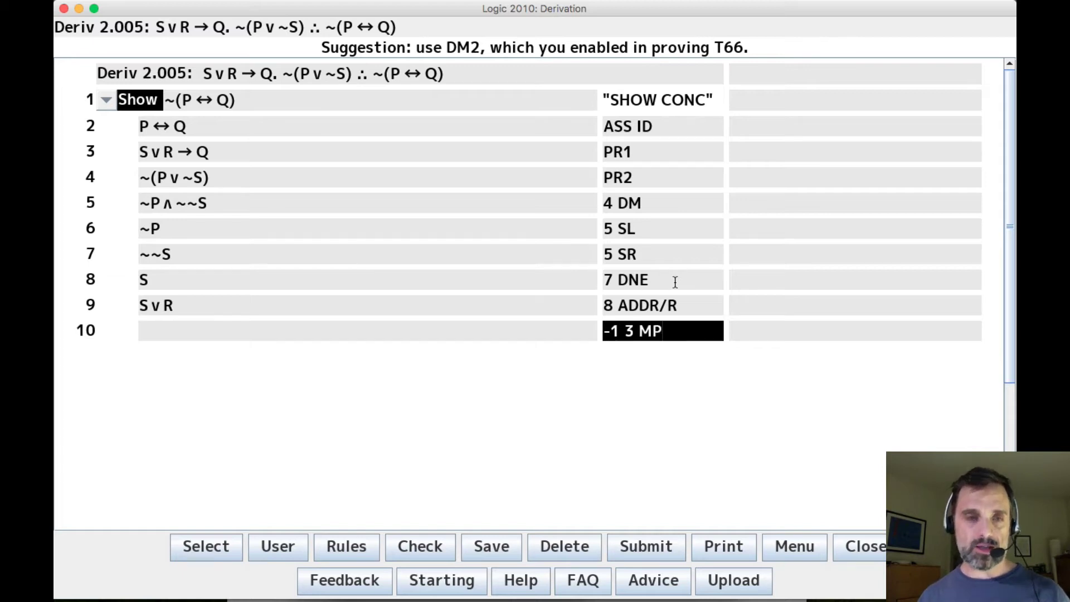
{"action": "key", "text": "Return"}
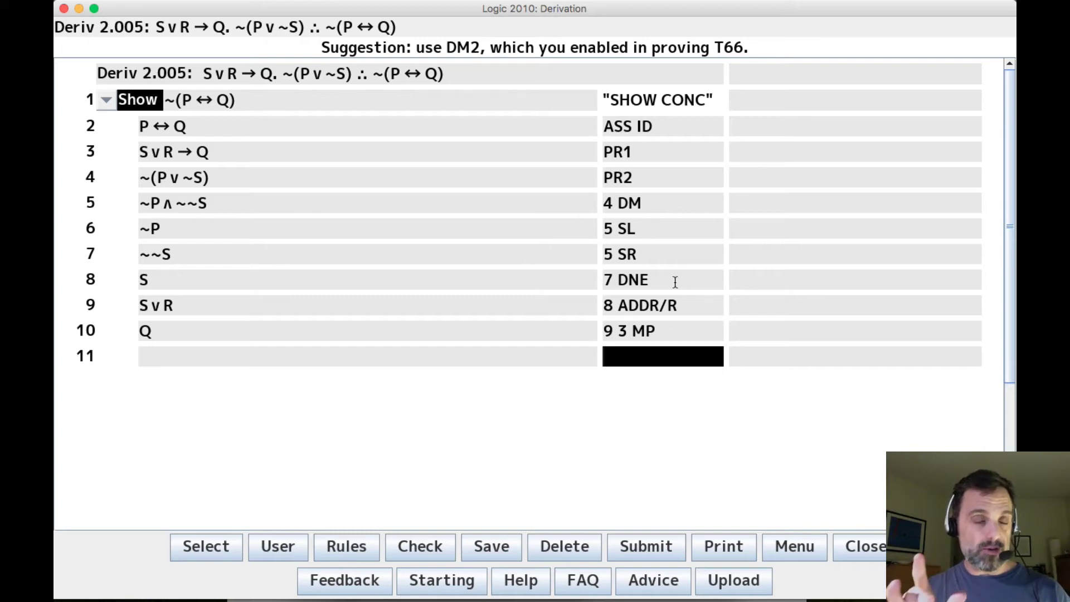
{"action": "mouse_move", "coordinate": [498, 398]}
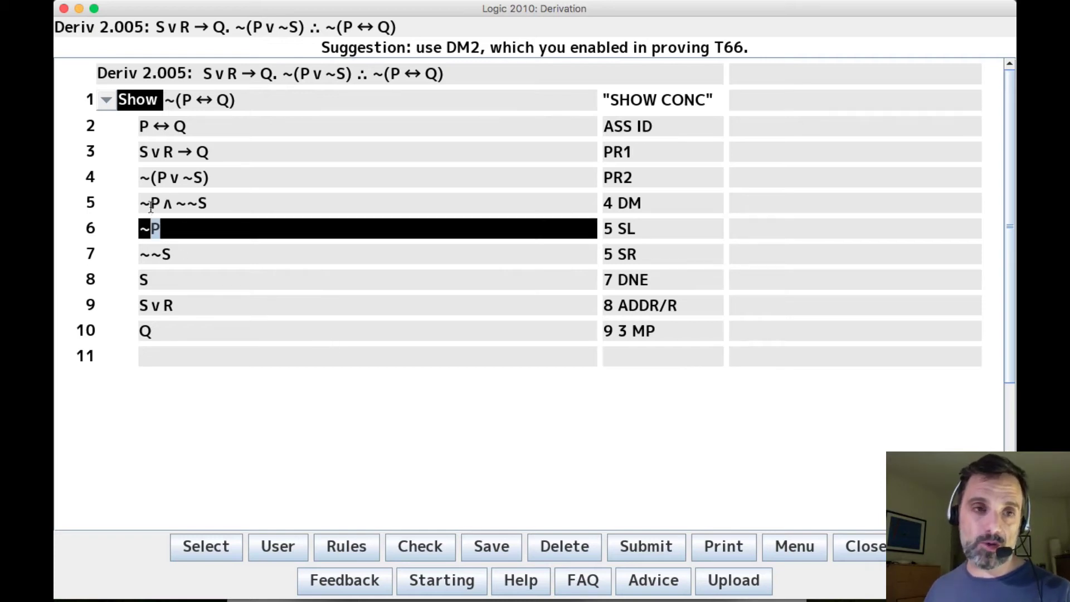
{"action": "left_click", "coordinate": [143, 330]}
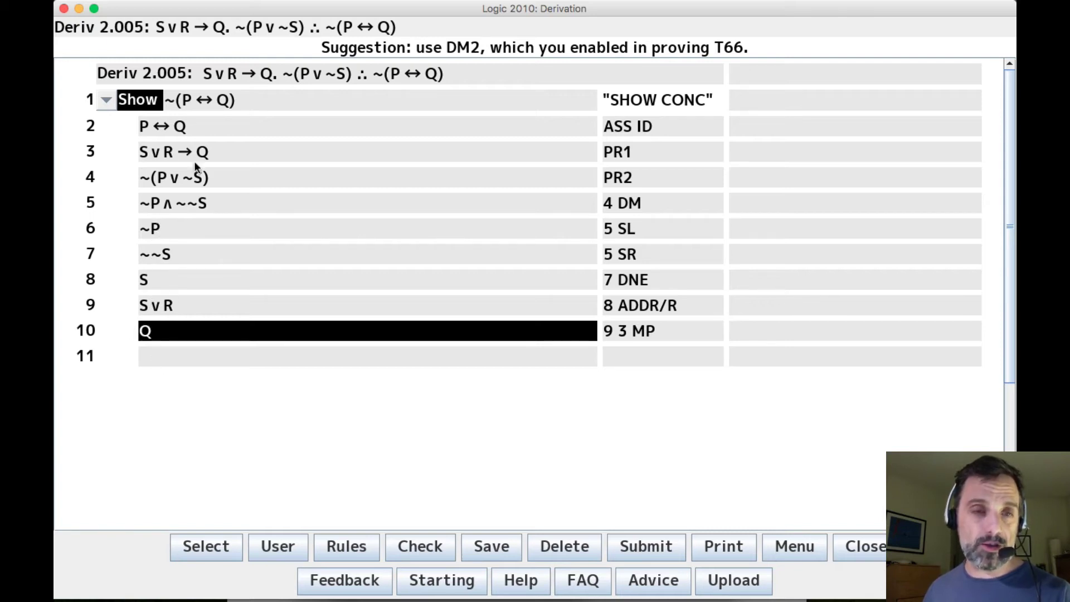
{"action": "left_click", "coordinate": [162, 127]}
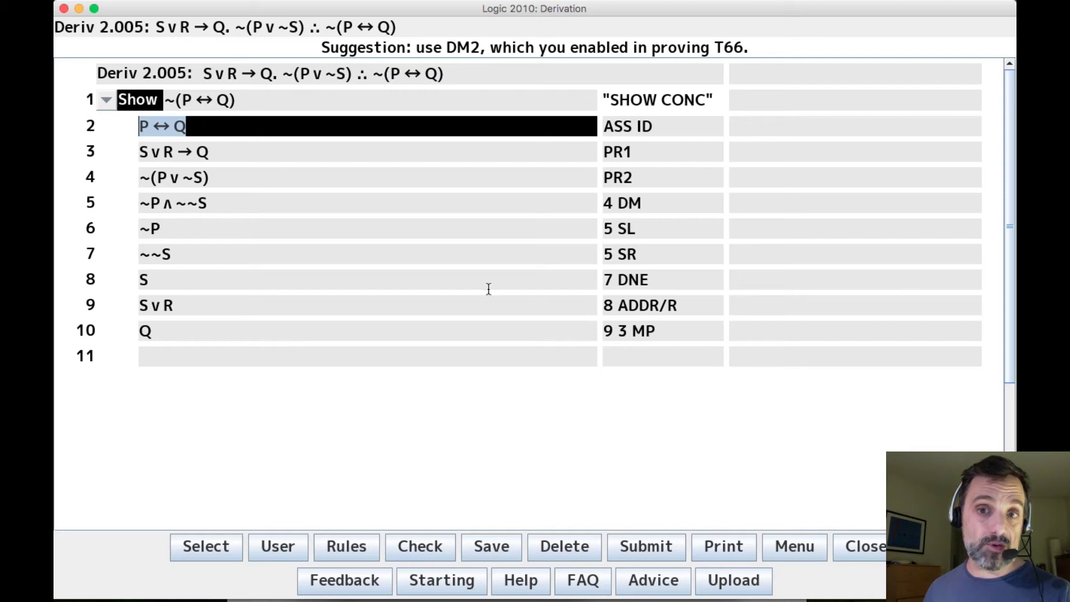
{"action": "left_click", "coordinate": [662, 355]}
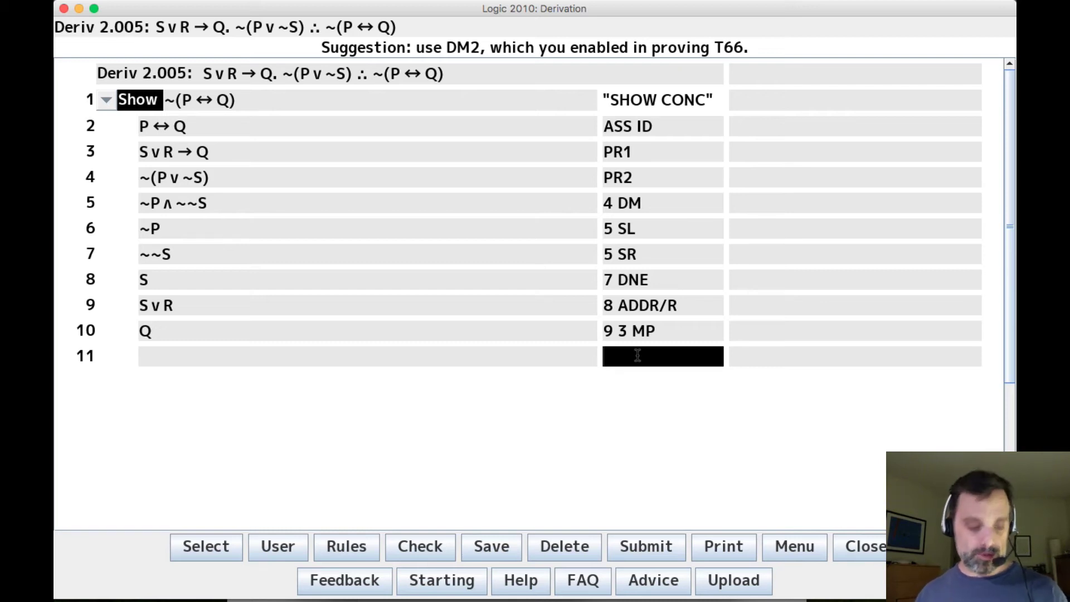
- Enter 2 BCR and try 6 12 ID, then clear those draft steps
{"action": "type", "text": "2 BC"}
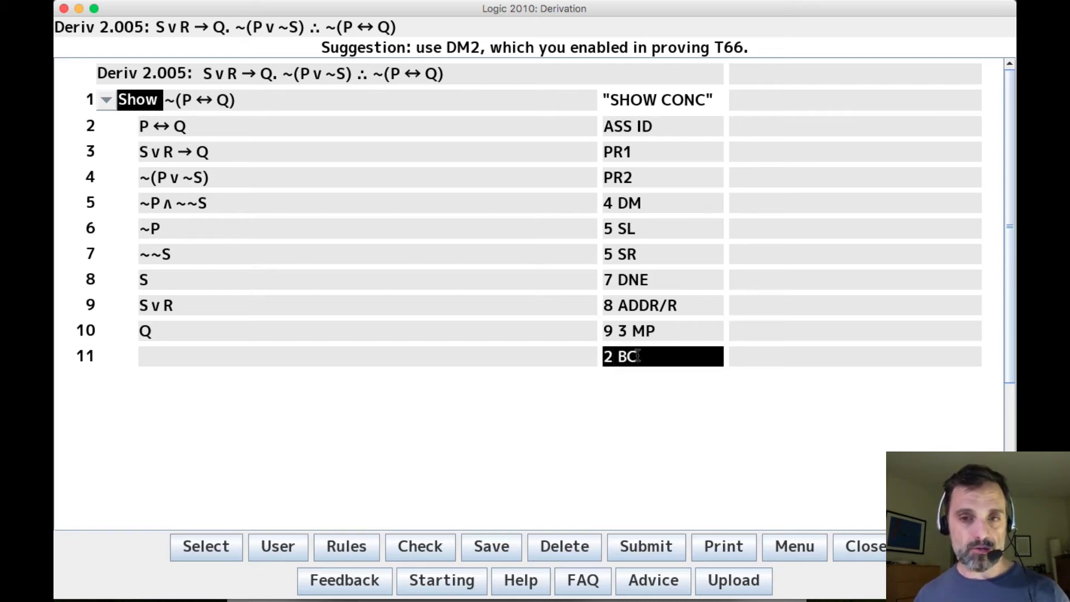
{"action": "type", "text": "R"}
{"action": "type", "text": "11 10 MP"}
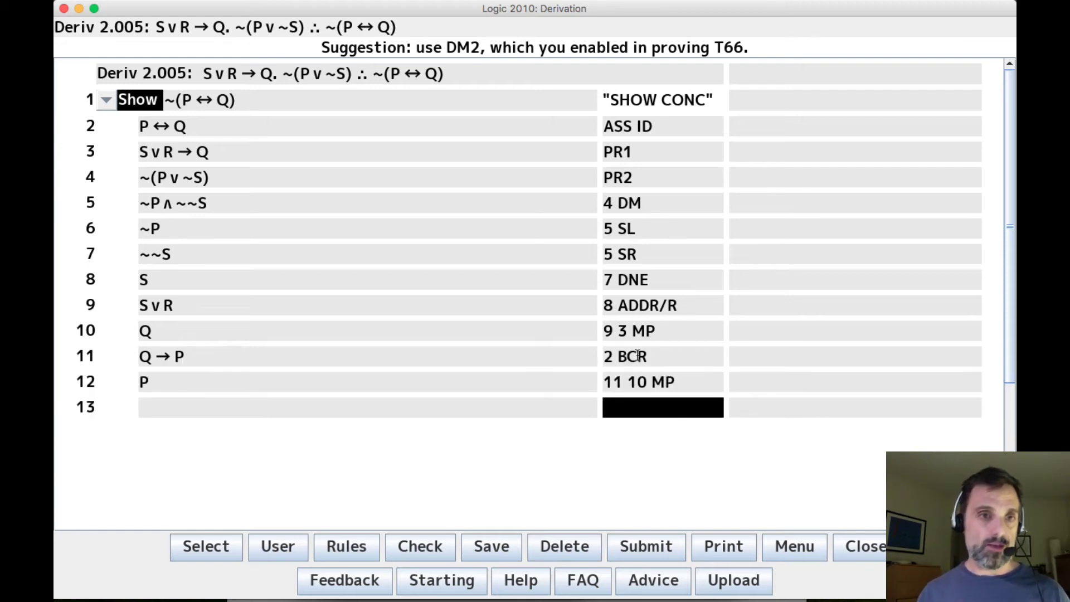
{"action": "type", "text": "6 12 ID"}
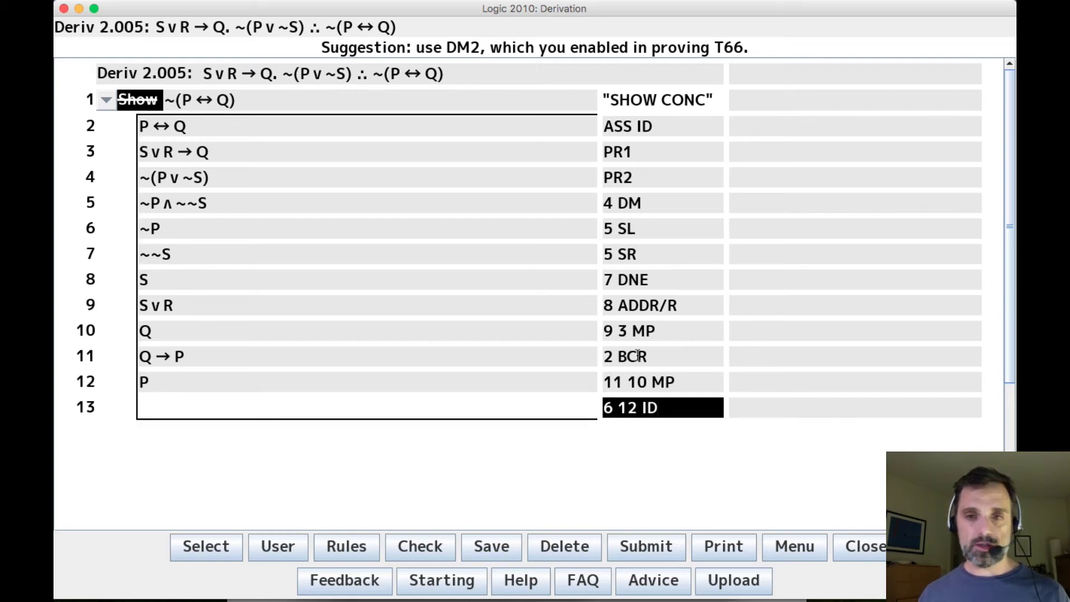
{"action": "left_click", "coordinate": [563, 546]}
{"action": "type", "text": "P"}
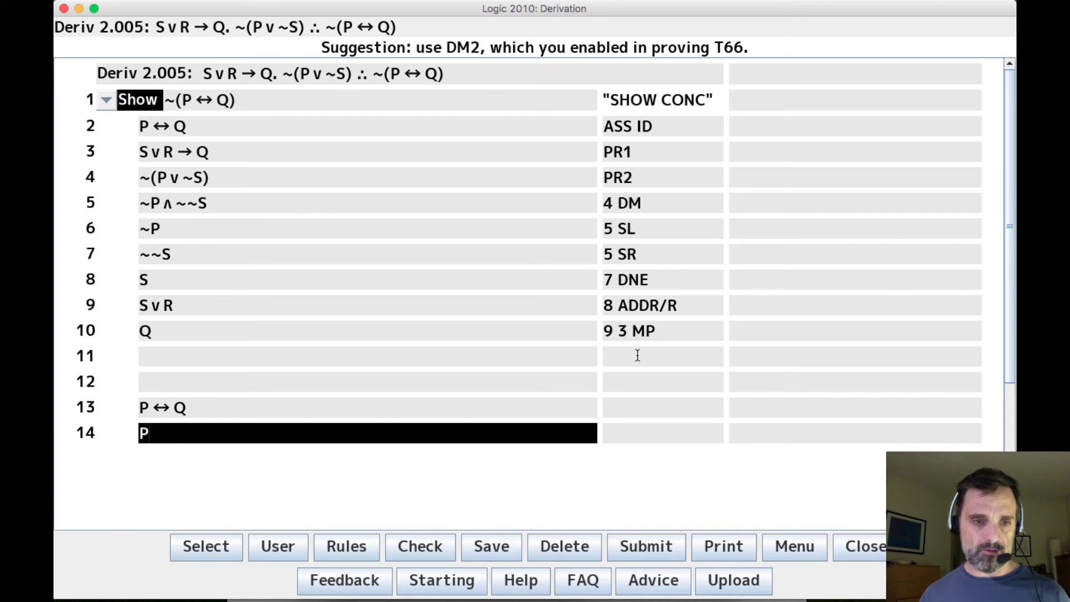
- Remove the draft lines so P on line 11 follows from 2 10 BP
{"action": "key", "text": "Return"}
{"action": "type", "text": "14 13 BP"}
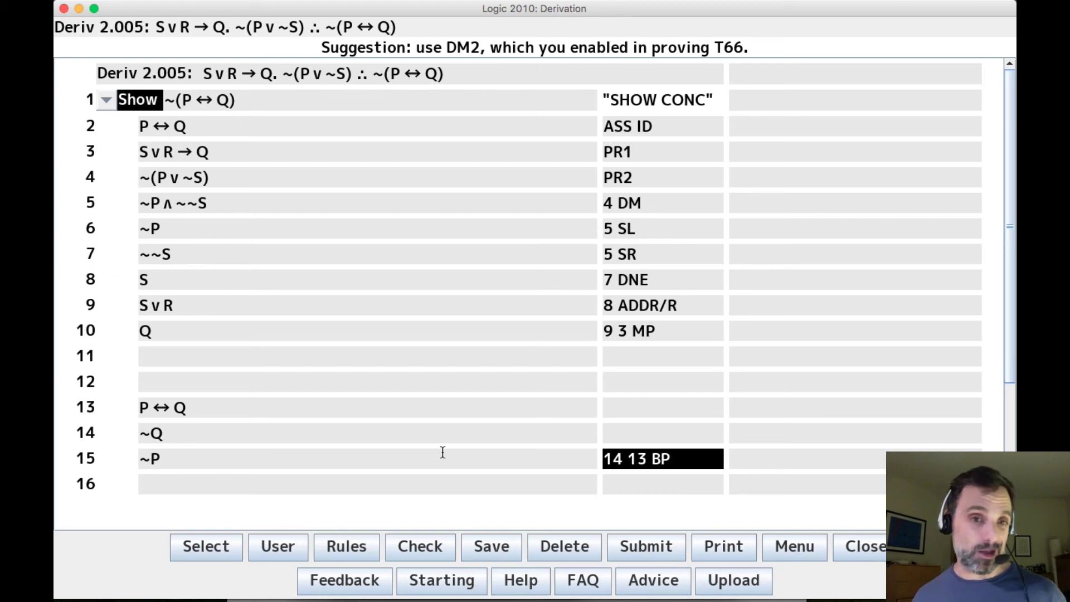
{"action": "left_click", "coordinate": [563, 546]}
{"action": "type", "text": "2 10 BP"}
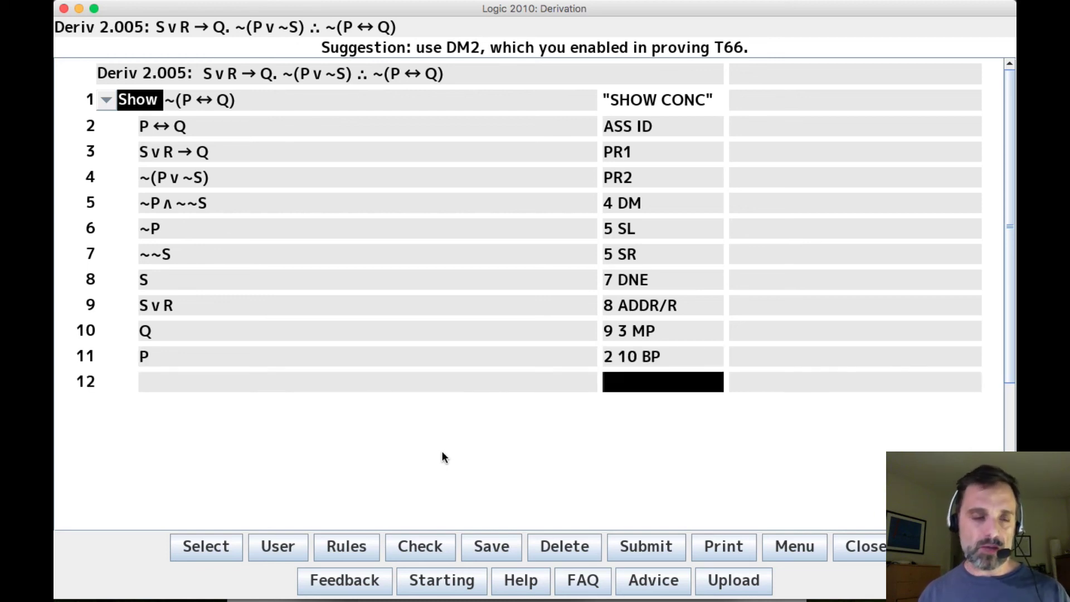
- Justify line 12 with 6 11 ID and check the derivation is correct
{"action": "type", "text": "6 11"}
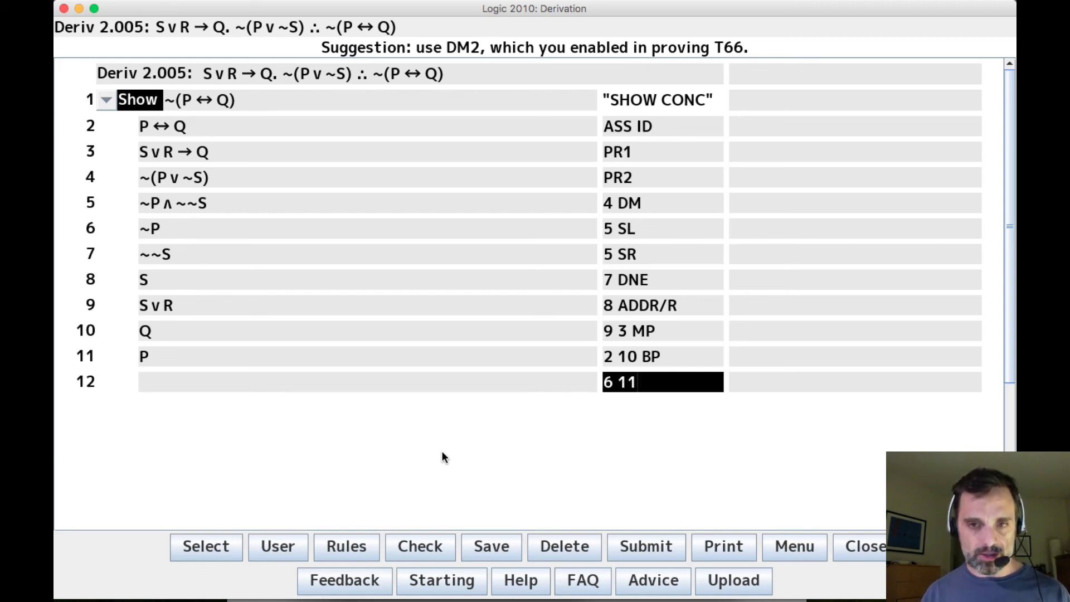
{"action": "type", "text": "ID"}
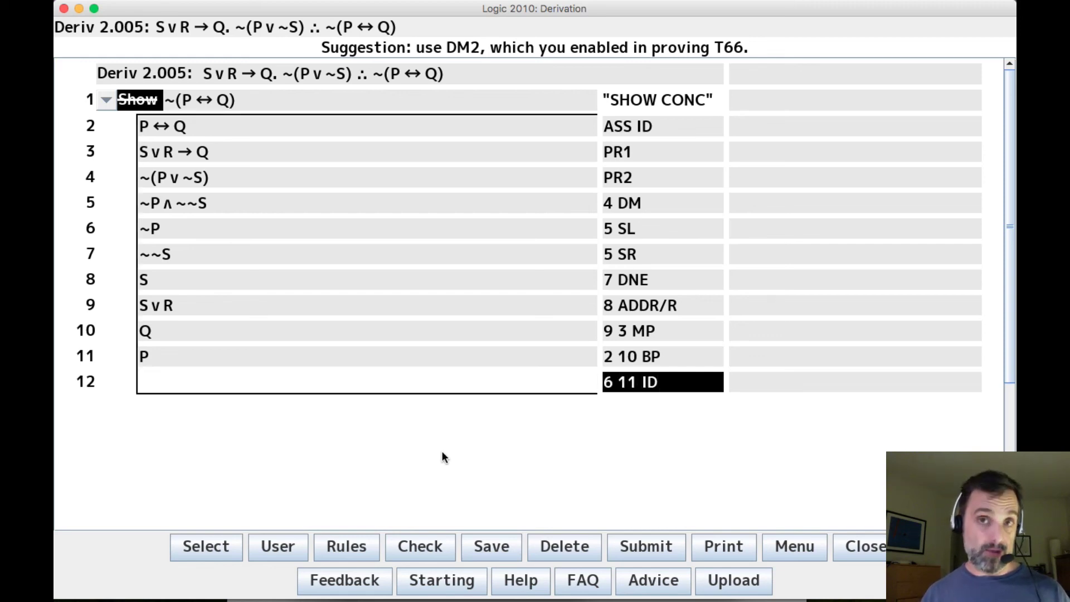
{"action": "left_click", "coordinate": [420, 546]}
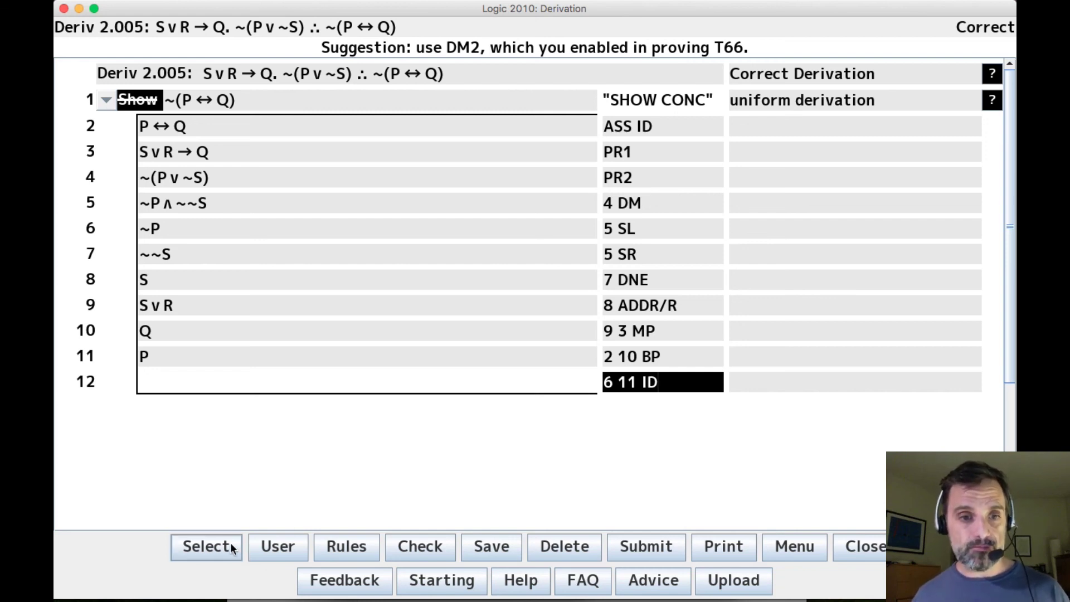
{"action": "mouse_move", "coordinate": [207, 546]}
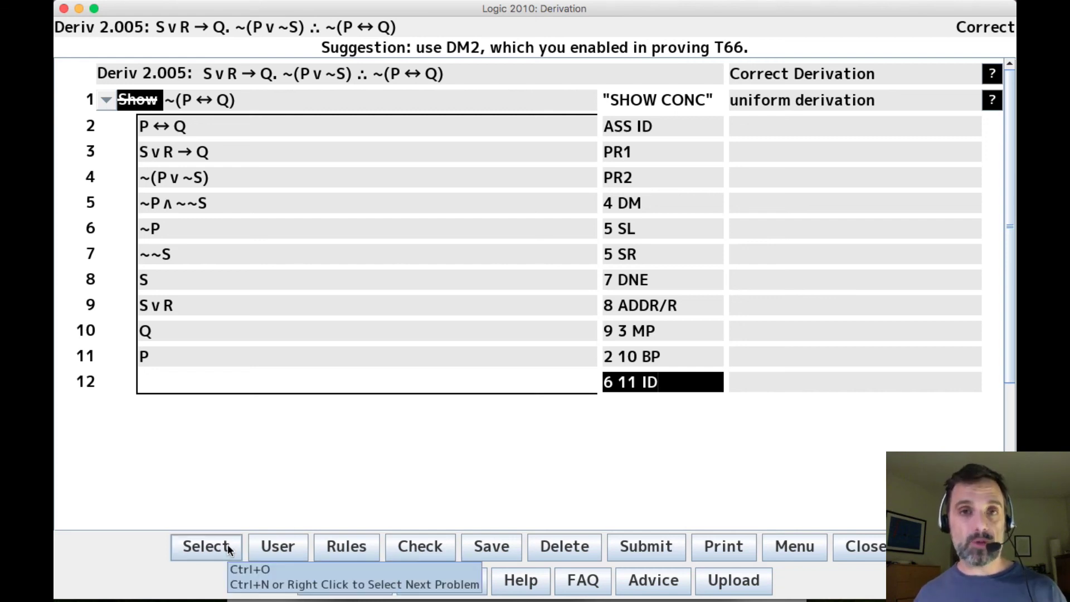